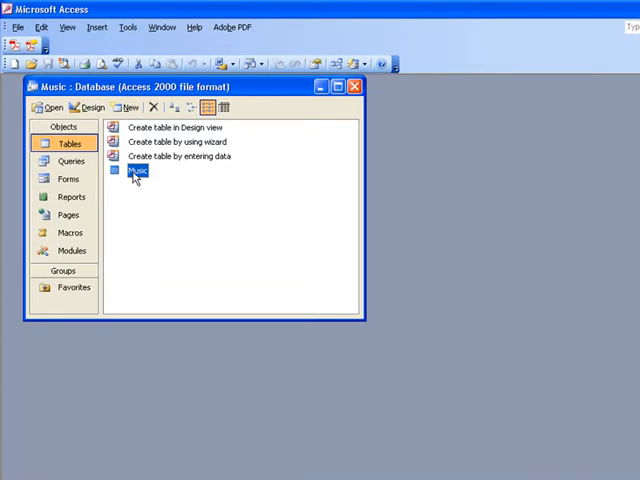
- Open the Music table datasheet and scroll down to the Black Sabbath records
{"action": "double_click", "coordinate": [137, 170]}
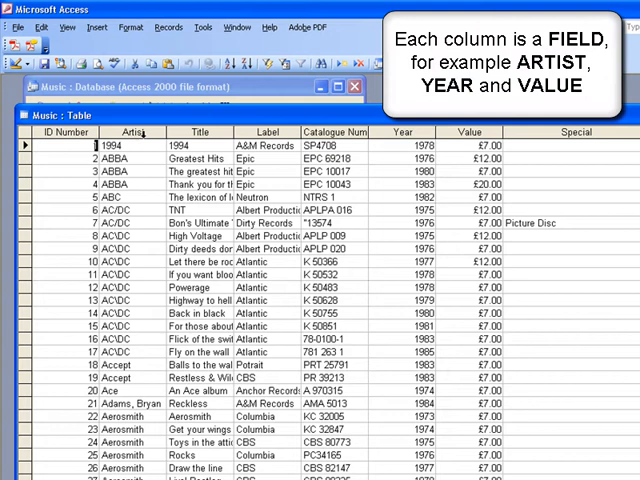
{"action": "mouse_move", "coordinate": [152, 131]}
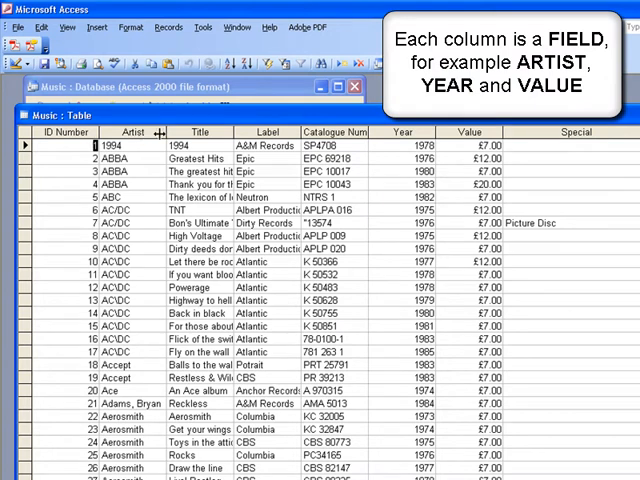
{"action": "mouse_move", "coordinate": [135, 186]}
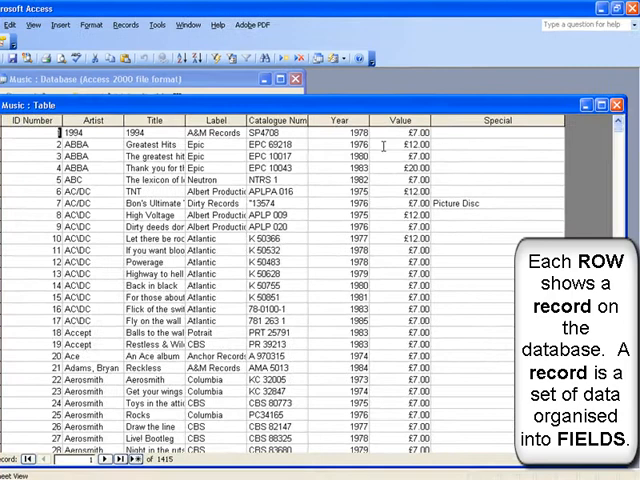
{"action": "mouse_move", "coordinate": [469, 143]}
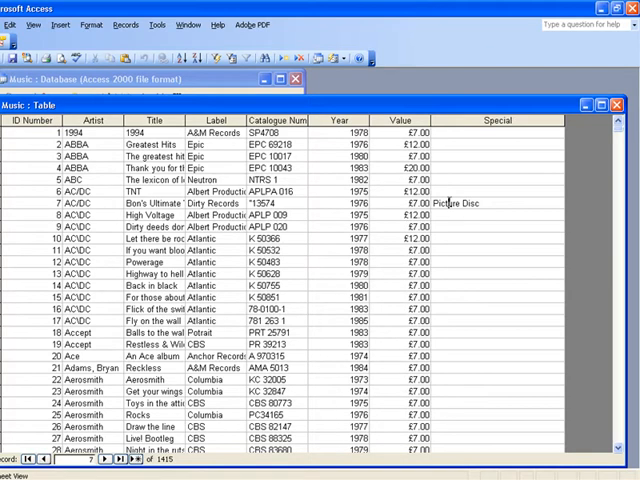
{"action": "scroll", "scroll_direction": "down", "scroll_amount": 3}
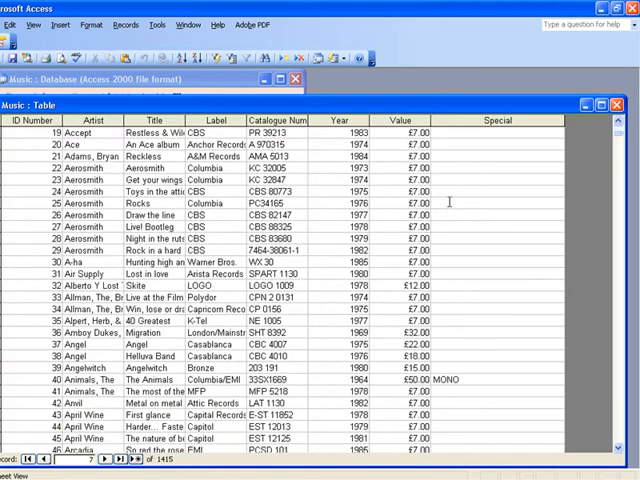
{"action": "scroll", "scroll_direction": "down", "scroll_amount": 3}
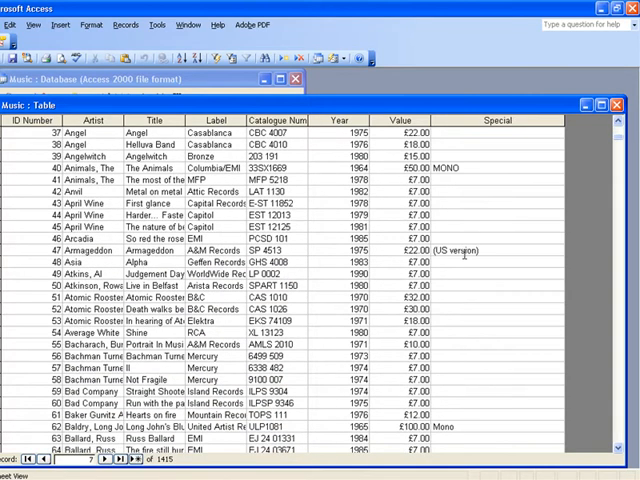
{"action": "scroll", "scroll_direction": "down", "scroll_amount": 3}
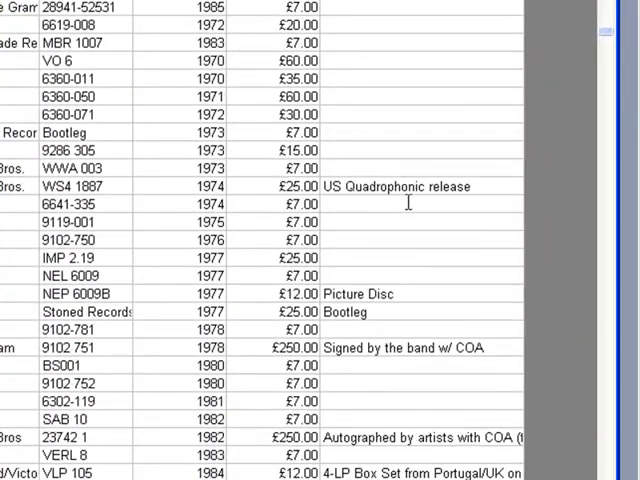
{"action": "scroll", "scroll_direction": "down", "scroll_amount": 3}
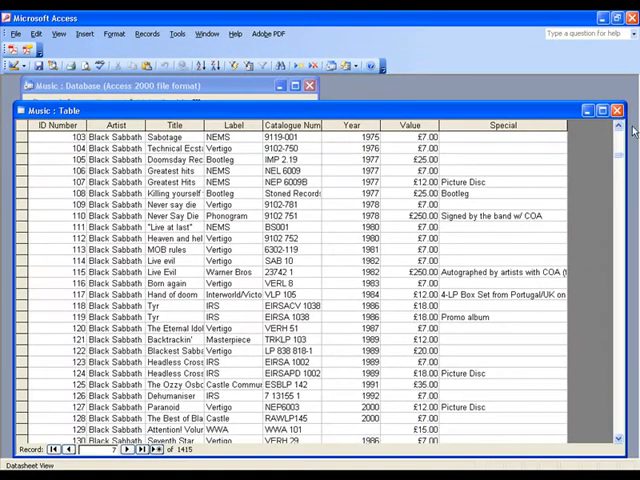
- Close the Music table and show the Queries list in the database window
{"action": "left_click", "coordinate": [616, 106]}
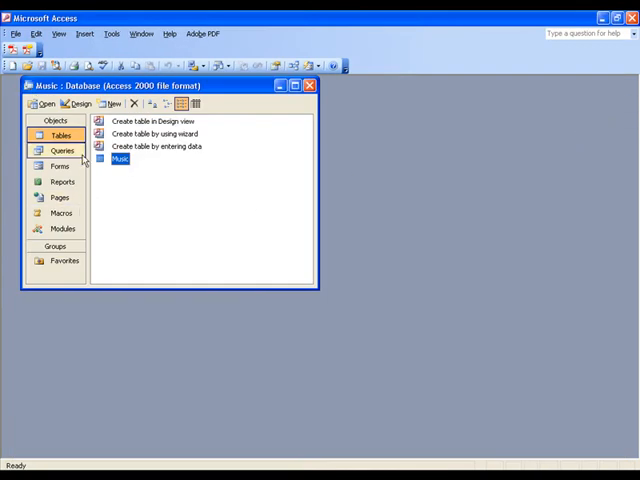
{"action": "left_click", "coordinate": [62, 150]}
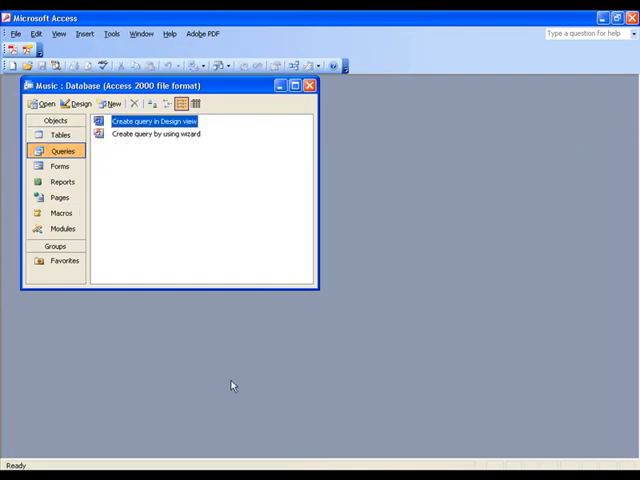
{"action": "mouse_move", "coordinate": [240, 395]}
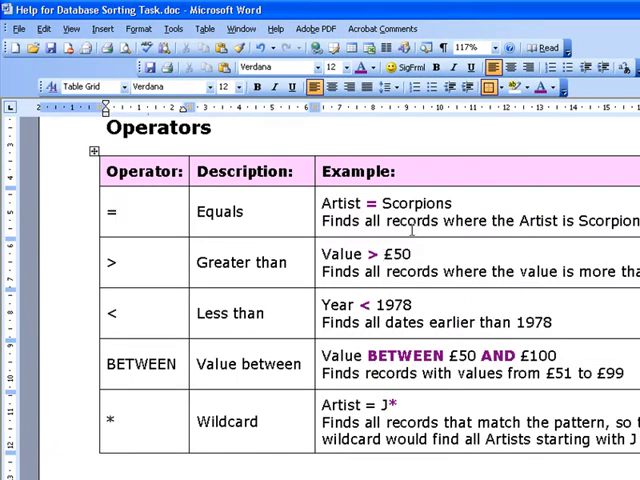
{"action": "mouse_move", "coordinate": [477, 227]}
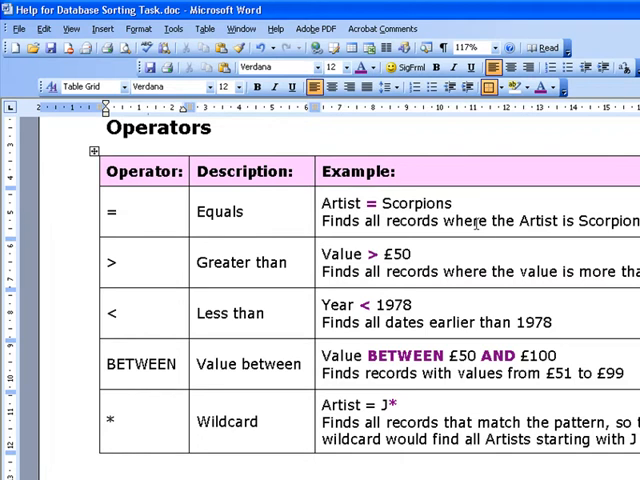
{"action": "mouse_move", "coordinate": [214, 277]}
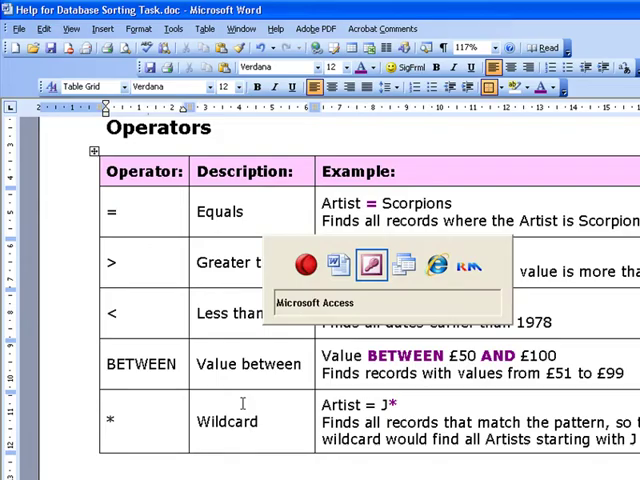
- Start a new Design view query and add the Music table to it
{"action": "left_click", "coordinate": [371, 265]}
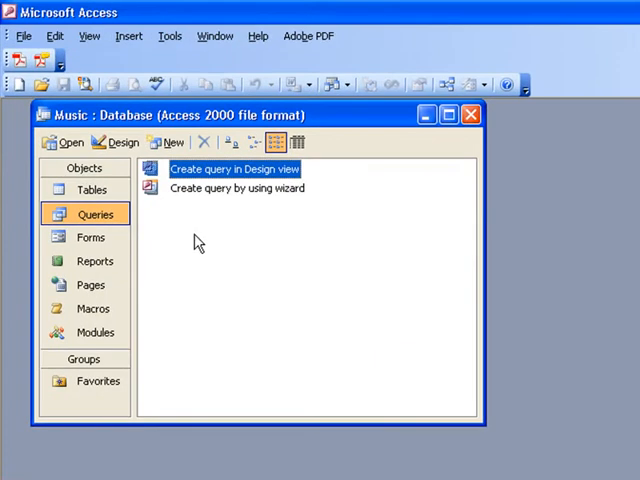
{"action": "left_click", "coordinate": [92, 190]}
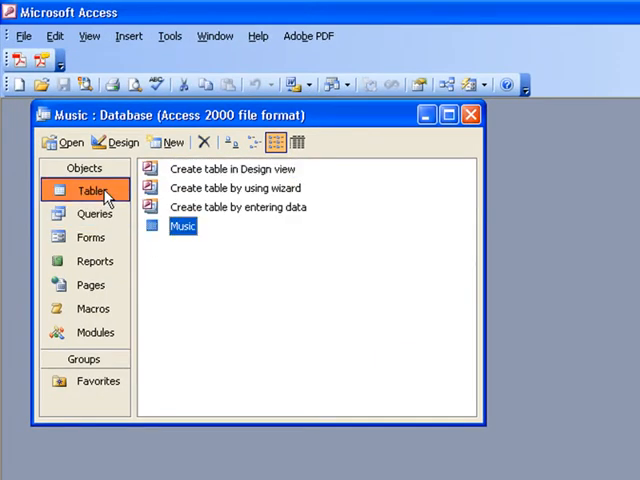
{"action": "mouse_move", "coordinate": [92, 213]}
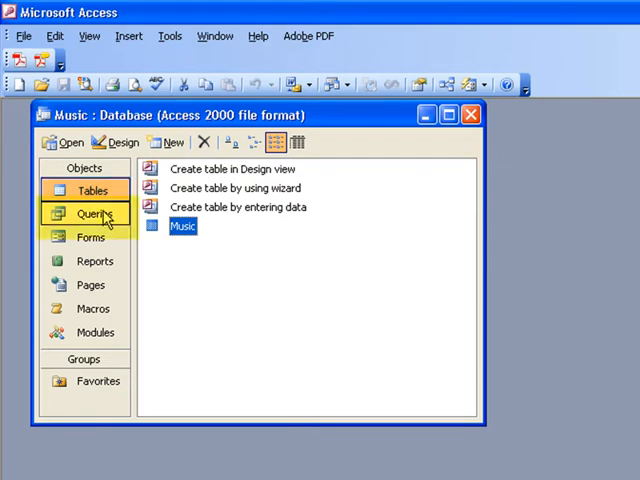
{"action": "left_click", "coordinate": [91, 213]}
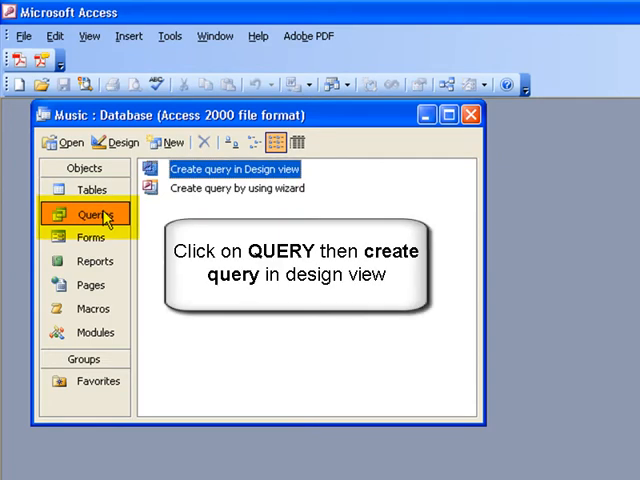
{"action": "left_click", "coordinate": [234, 168]}
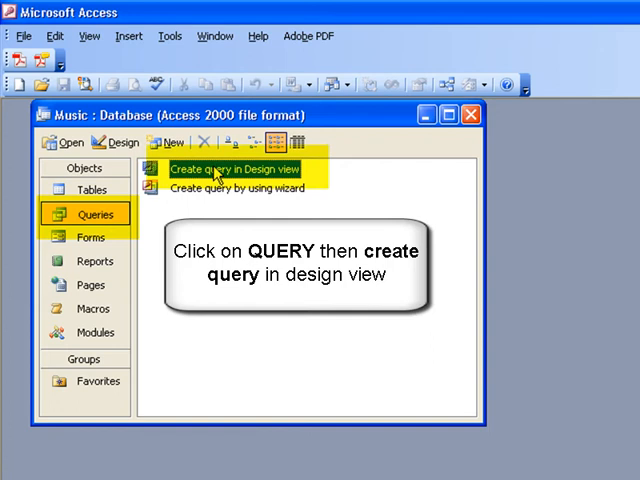
{"action": "double_click", "coordinate": [231, 168]}
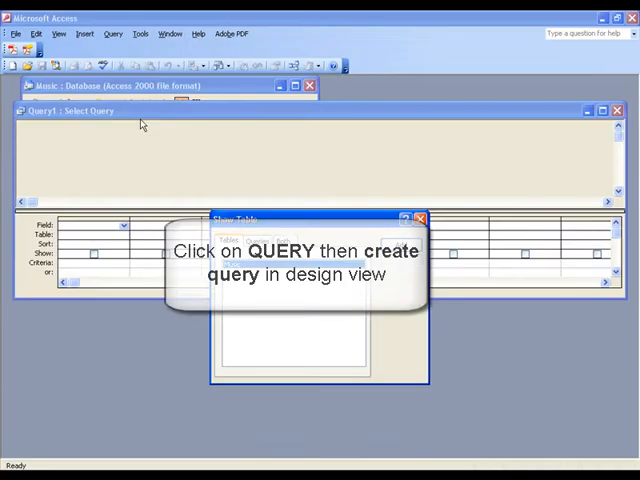
{"action": "left_click", "coordinate": [401, 245]}
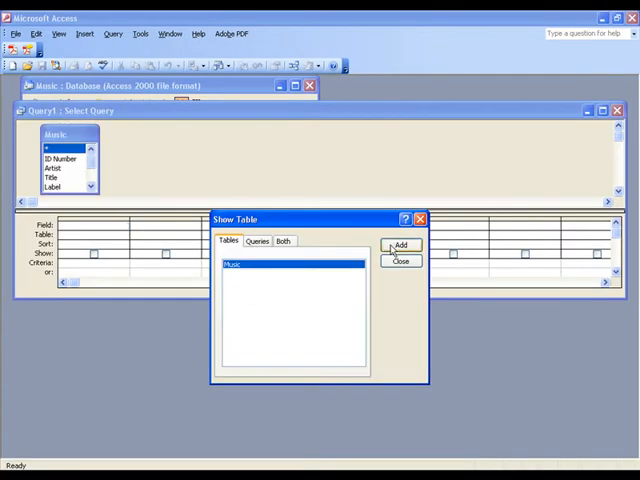
{"action": "left_click", "coordinate": [402, 261]}
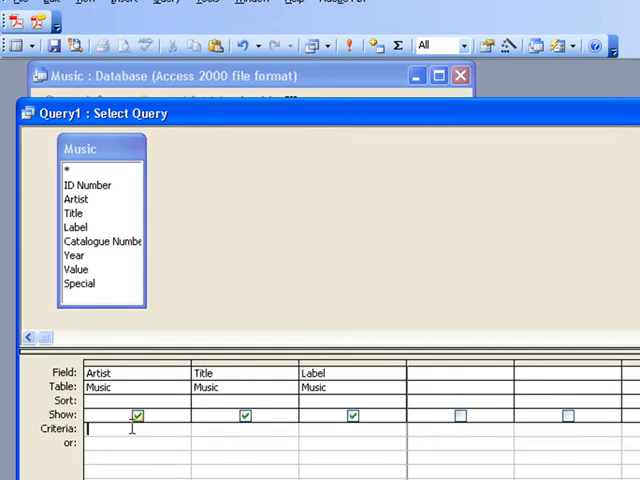
- Set the Artist criterion to =Scorpions and run the query, returning 11 records
{"action": "type", "text": "=Sco"}
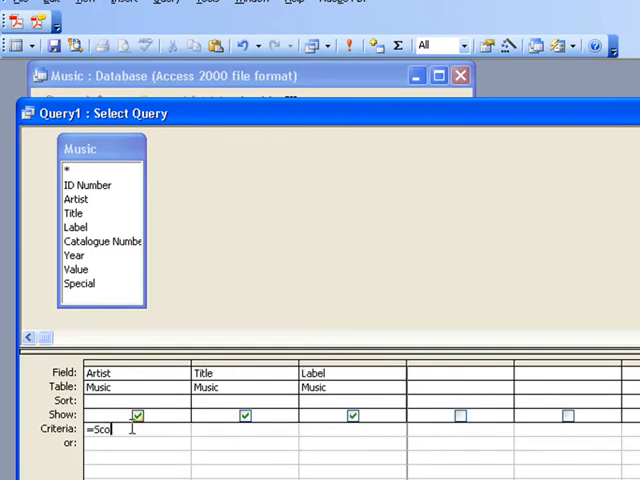
{"action": "type", "text": "rpions"}
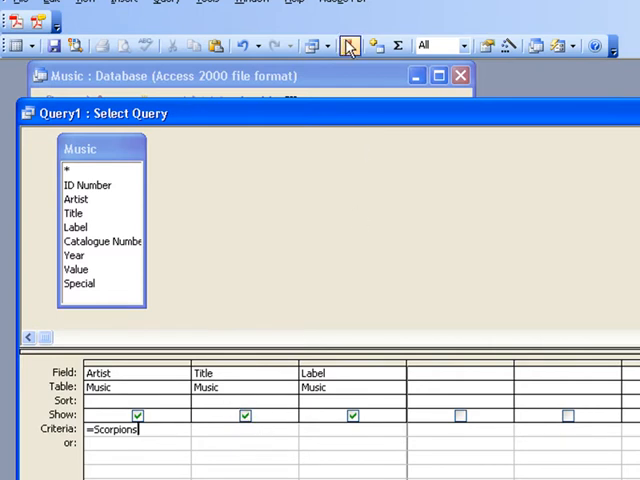
{"action": "left_click", "coordinate": [349, 46]}
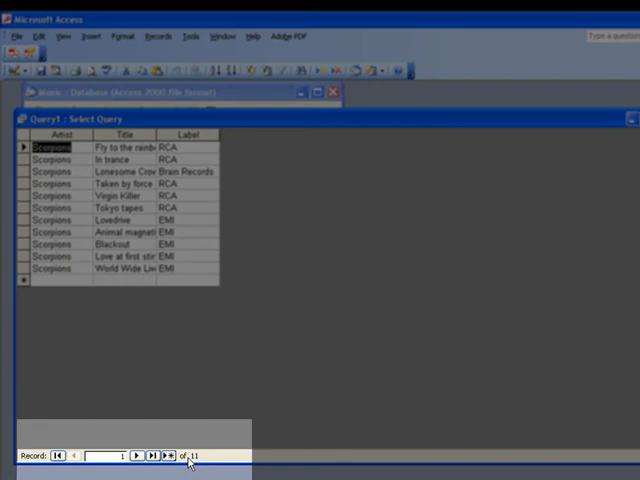
{"action": "mouse_move", "coordinate": [235, 232]}
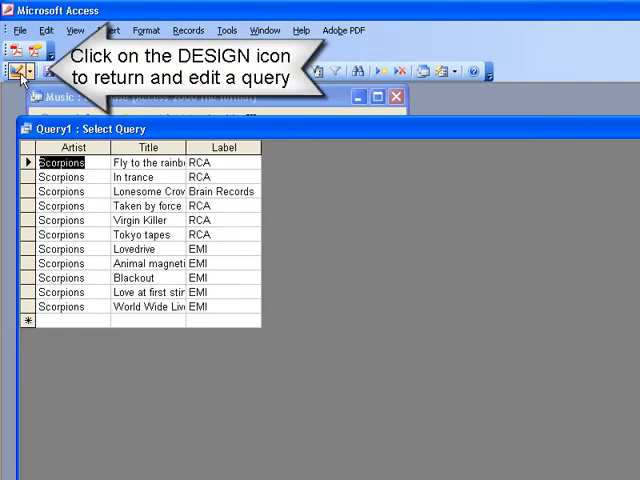
- Return to design view, add an EMI Label criterion and rerun for 5 records
{"action": "left_click", "coordinate": [17, 70]}
{"action": "type", "text": "=em"}
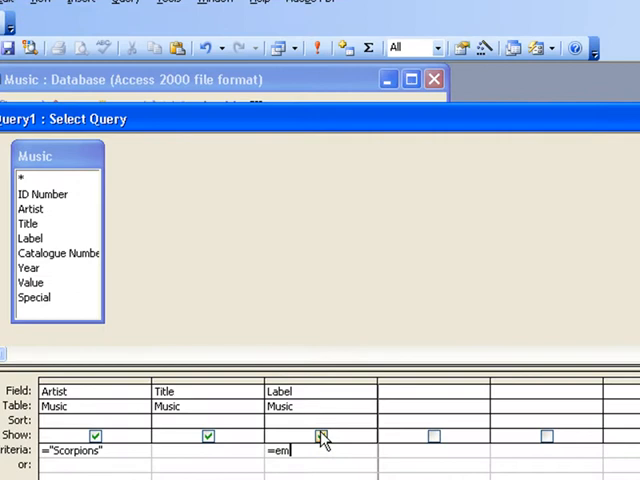
{"action": "left_click", "coordinate": [322, 436]}
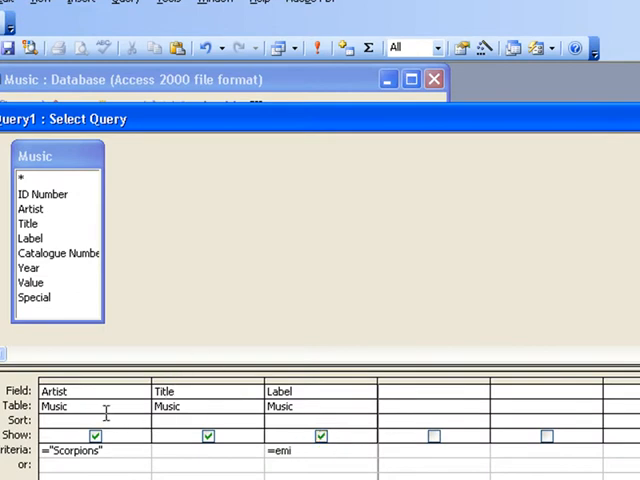
{"action": "left_click", "coordinate": [92, 432]}
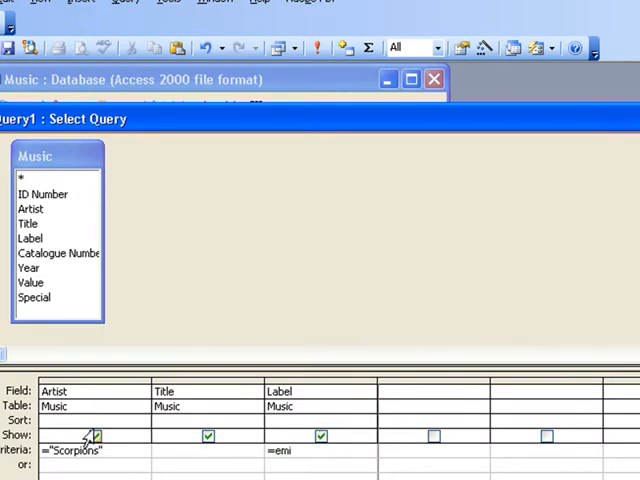
{"action": "left_click", "coordinate": [96, 432]}
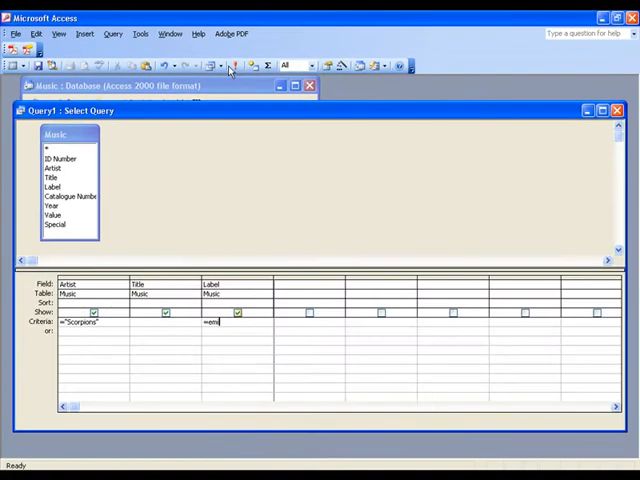
{"action": "left_click", "coordinate": [241, 64]}
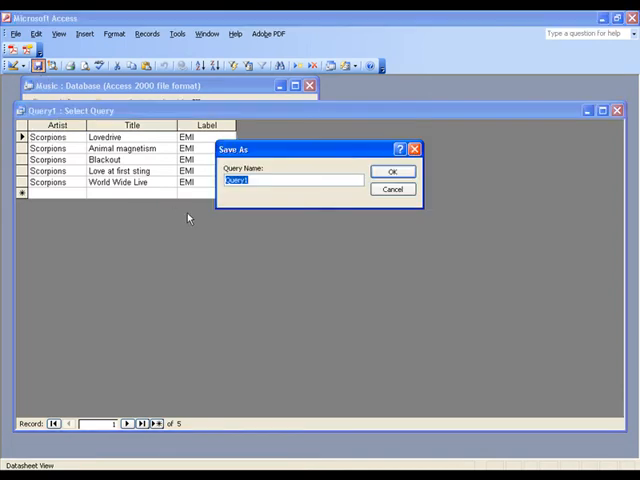
- Save the query as 'Scorpions EMI', close it, and reopen it from Queries
{"action": "type", "text": "Scorpions EMI"}
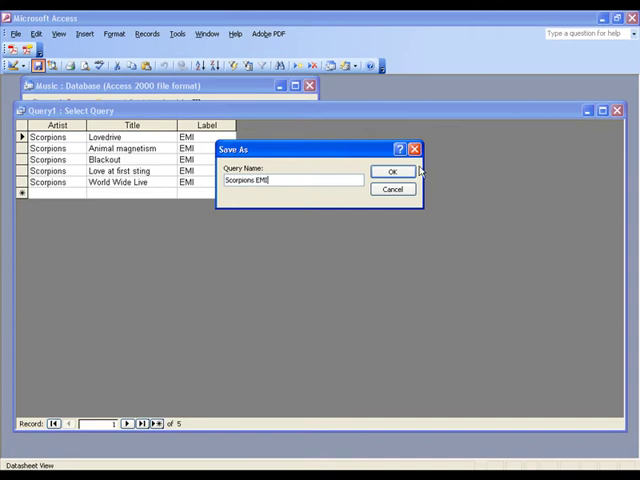
{"action": "left_click", "coordinate": [391, 170]}
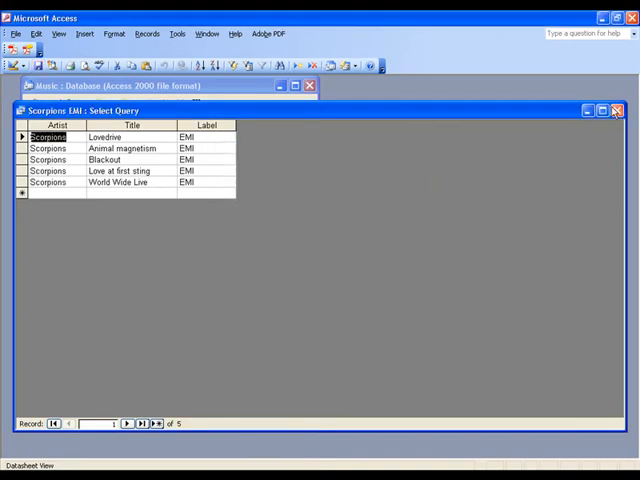
{"action": "left_click", "coordinate": [616, 110]}
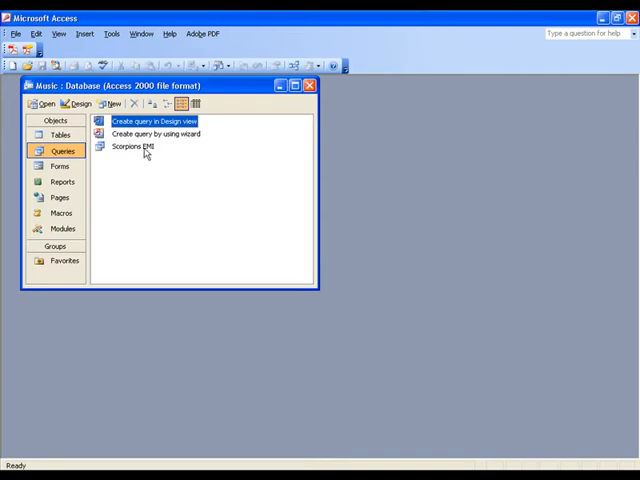
{"action": "double_click", "coordinate": [130, 146]}
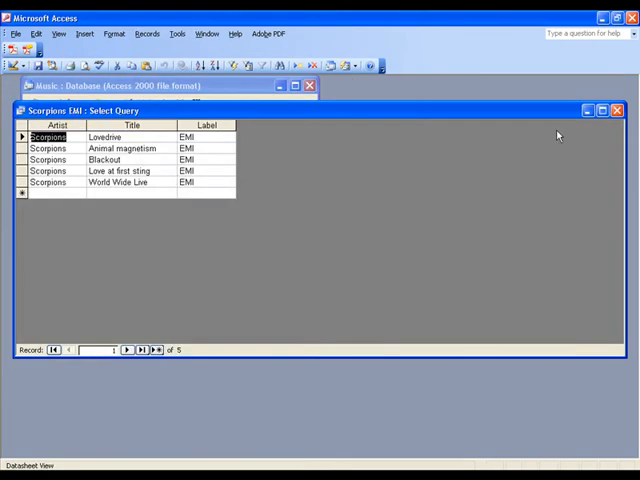
{"action": "left_click", "coordinate": [608, 110]}
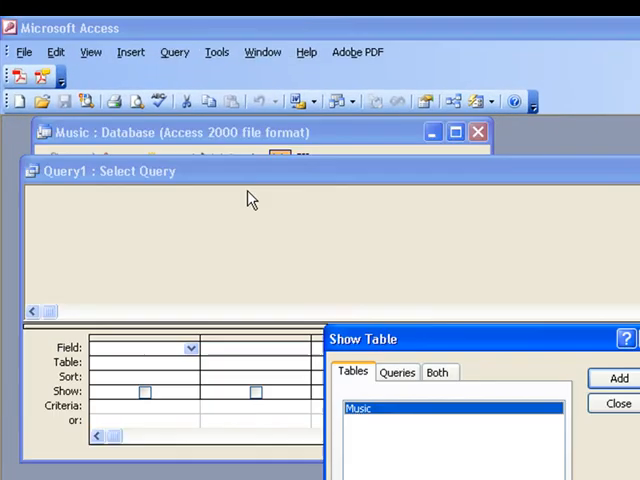
- Add the Music table and place Artist, Title, Year and Value in the grid
{"action": "left_click", "coordinate": [612, 376]}
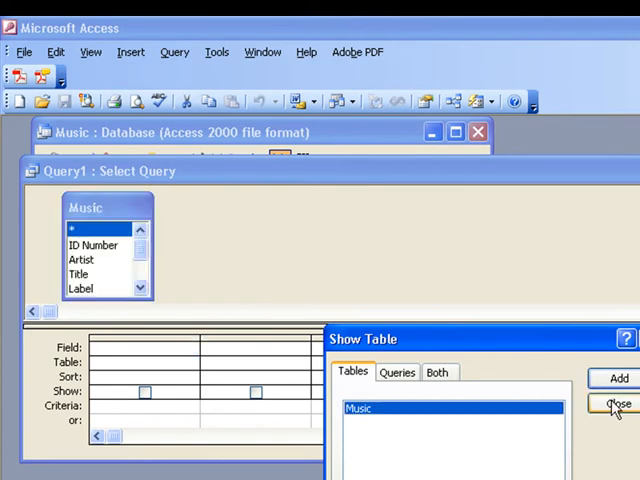
{"action": "left_click", "coordinate": [617, 404]}
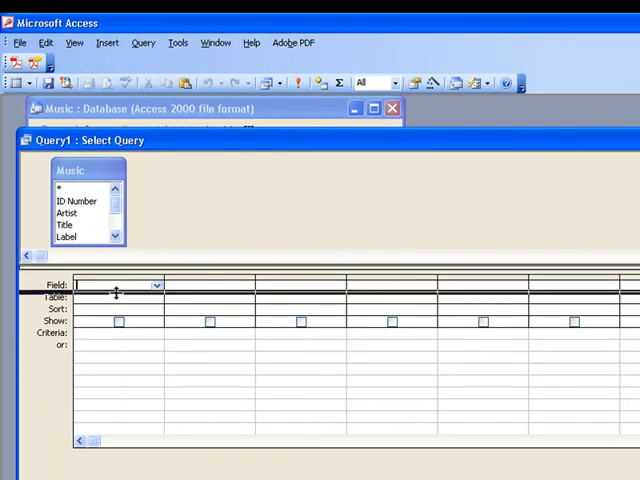
{"action": "left_click_drag", "start_coordinate": [103, 245], "coordinate": [103, 315]}
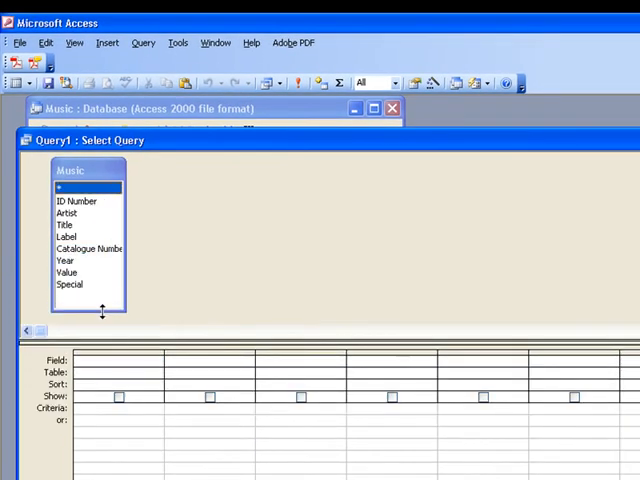
{"action": "mouse_move", "coordinate": [88, 310]}
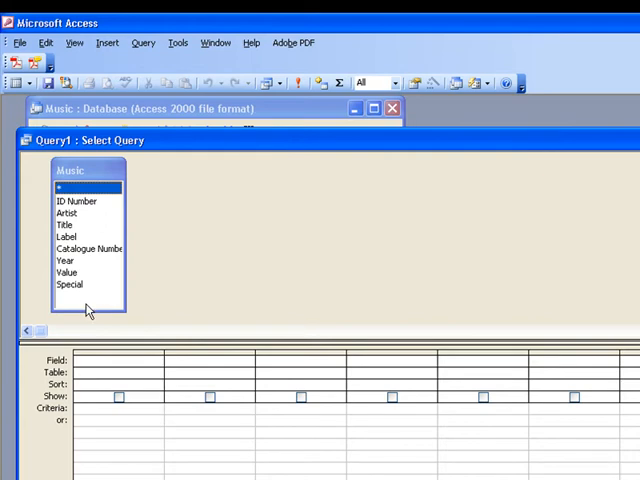
{"action": "mouse_move", "coordinate": [83, 216]}
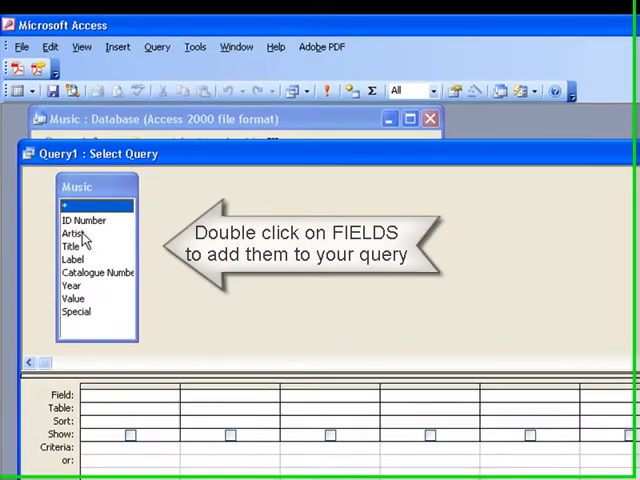
{"action": "double_click", "coordinate": [73, 234]}
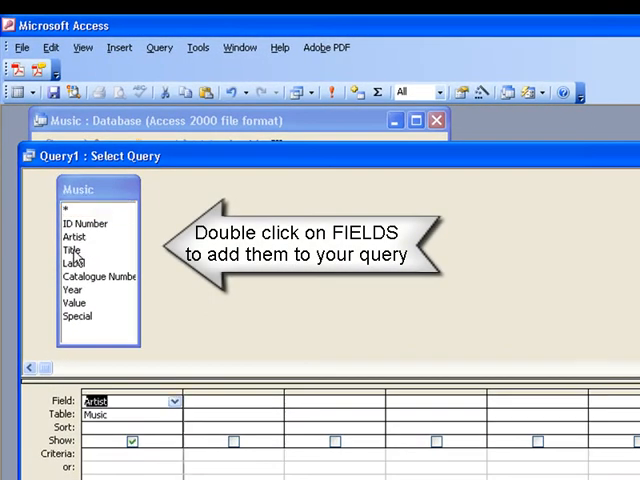
{"action": "double_click", "coordinate": [71, 250]}
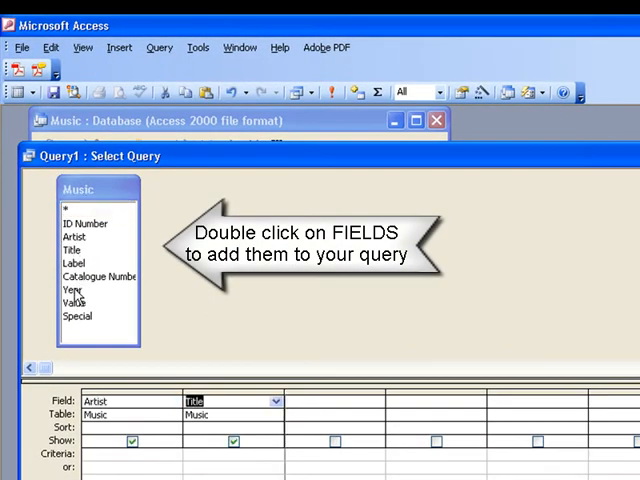
{"action": "double_click", "coordinate": [73, 289]}
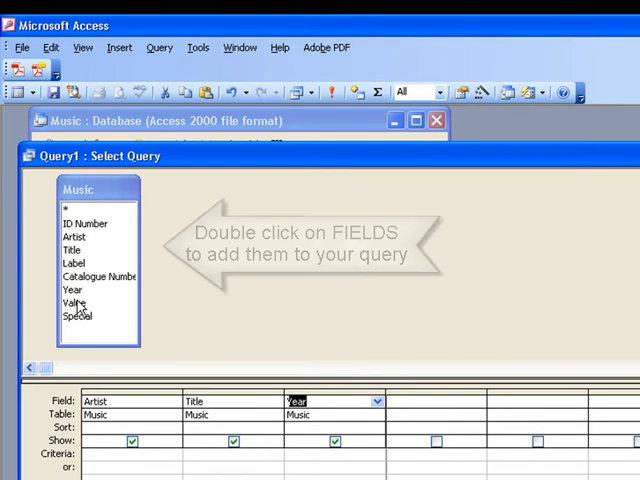
{"action": "double_click", "coordinate": [77, 302]}
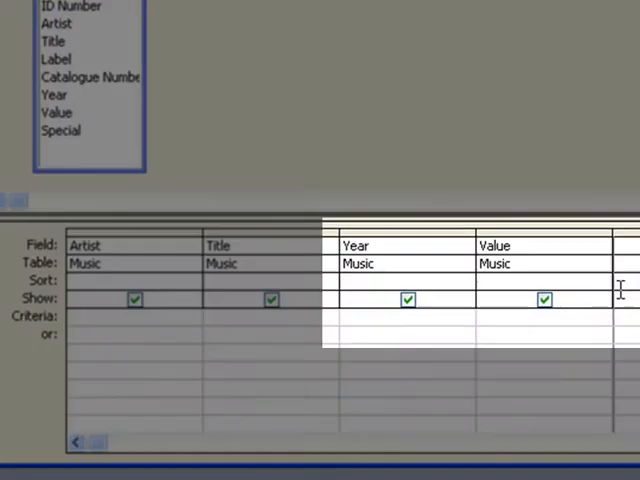
- Try Value criteria of >100, then >99, then <10 in the query grid
{"action": "type", "text": ">"}
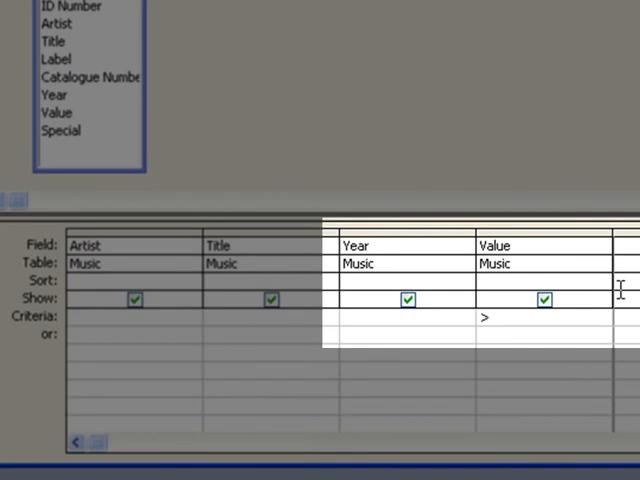
{"action": "type", "text": "100"}
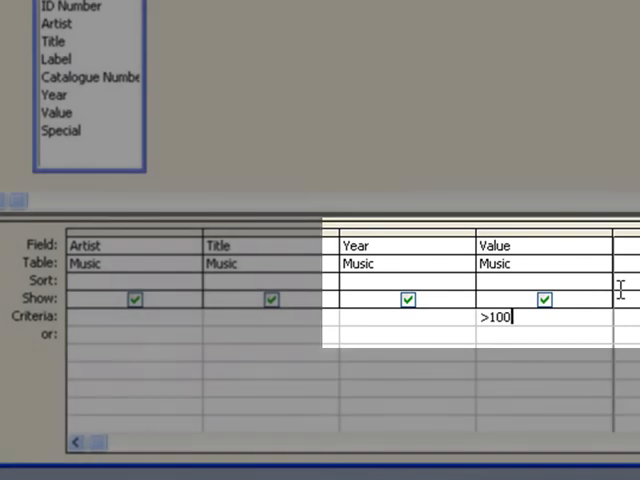
{"action": "left_click", "coordinate": [238, 63]}
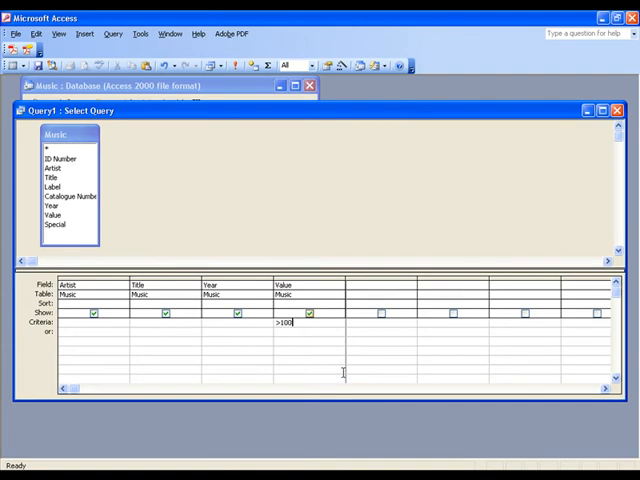
{"action": "key", "text": "BackSpace"}
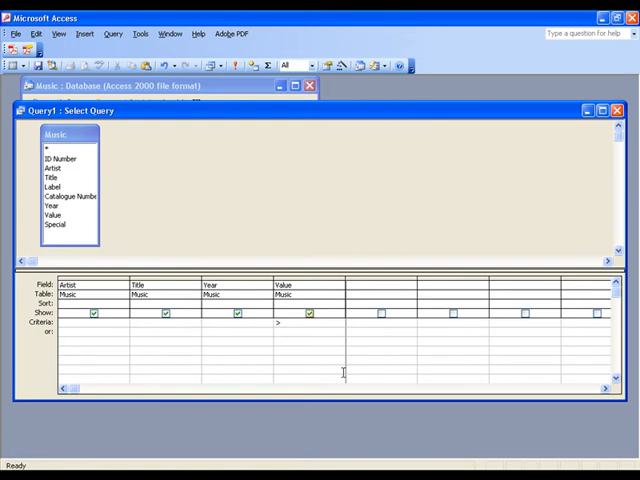
{"action": "type", "text": "99"}
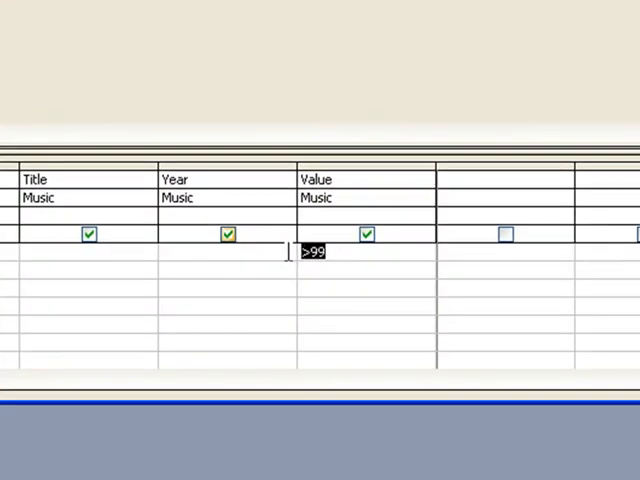
{"action": "type", "text": "<10"}
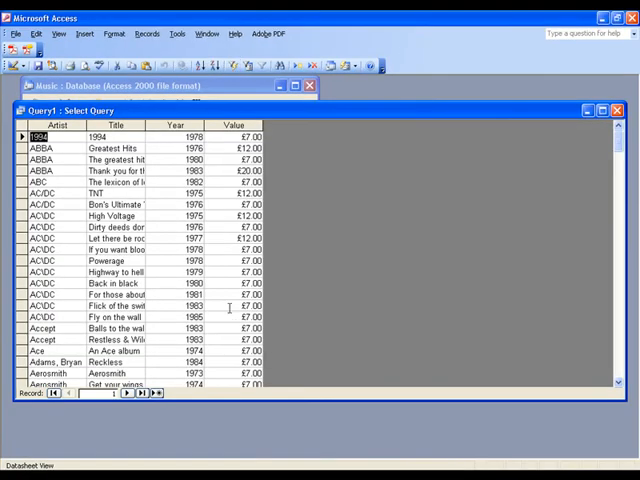
- Scroll down through the query results datasheet
{"action": "scroll", "scroll_direction": "down", "scroll_amount": 3}
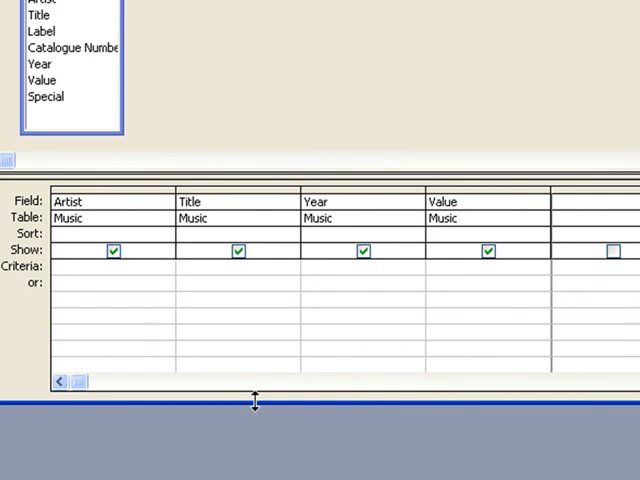
- Set the Year criterion to Between 1965 And 1968 and scroll the 62 results
{"action": "type", "text": "b"}
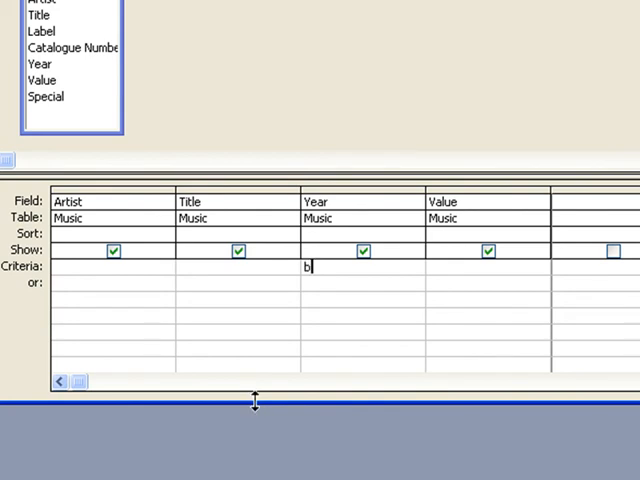
{"action": "type", "text": "etween"}
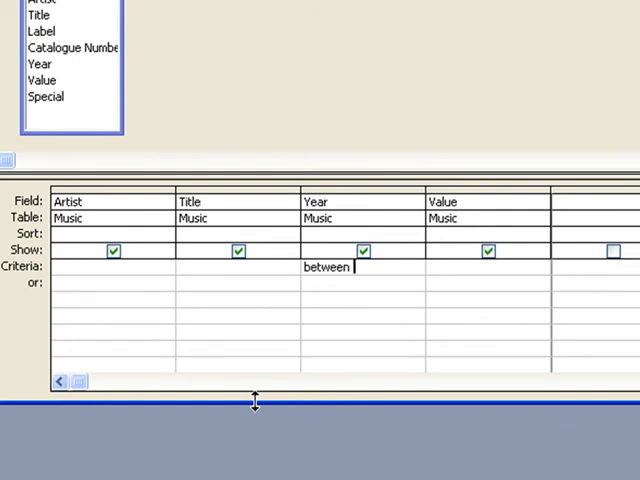
{"action": "type", "text": "1965"}
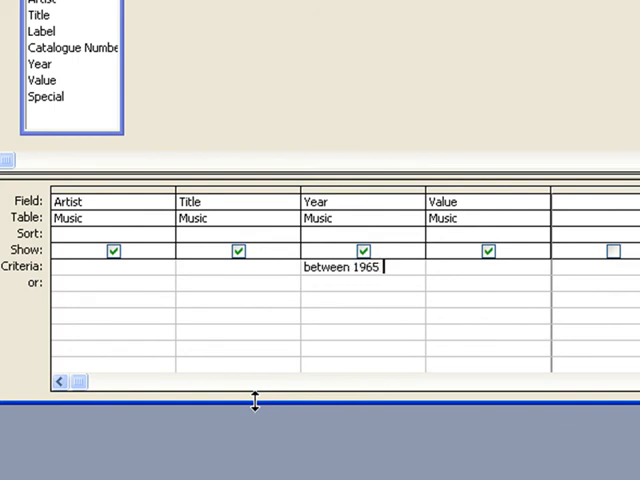
{"action": "type", "text": "and 19"}
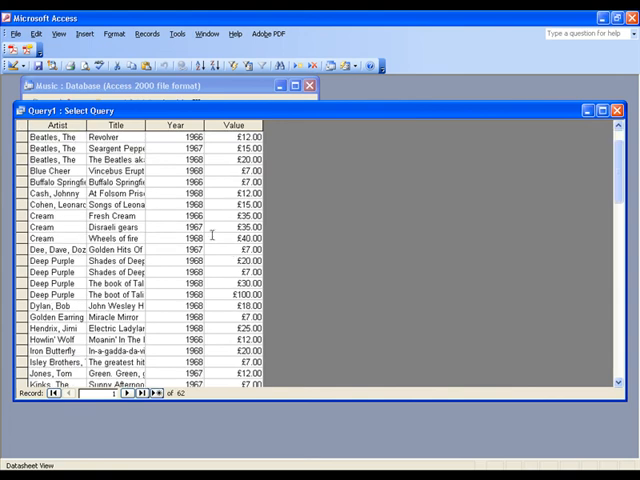
{"action": "scroll", "scroll_direction": "down", "scroll_amount": 3}
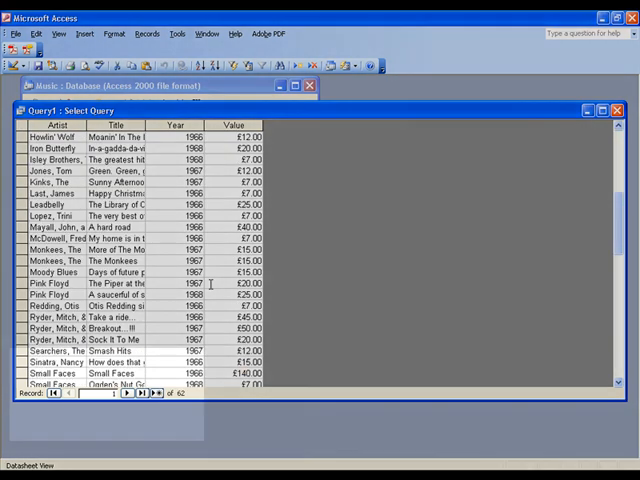
{"action": "scroll", "scroll_direction": "down", "scroll_amount": 3}
{"action": "type", "text": "s"}
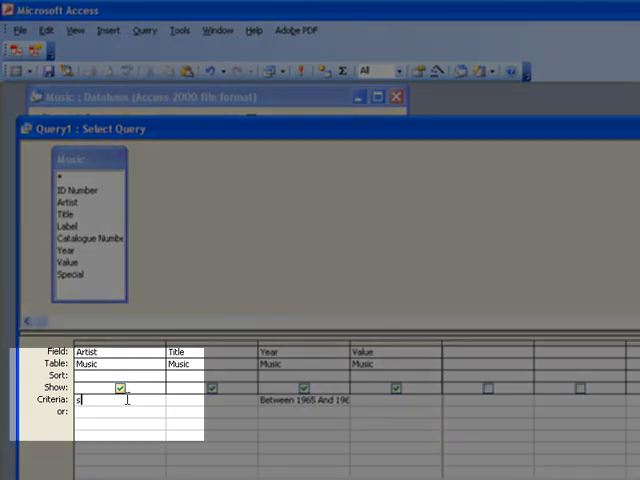
- Add an S* Artist criterion and run the query to get seven matches
{"action": "type", "text": "*"}
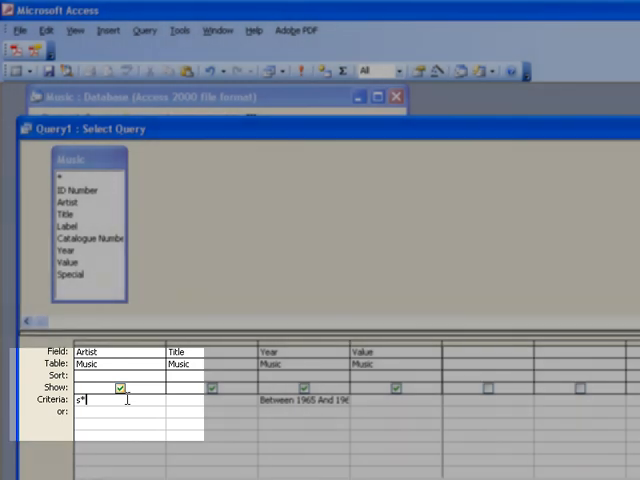
{"action": "left_click", "coordinate": [301, 70]}
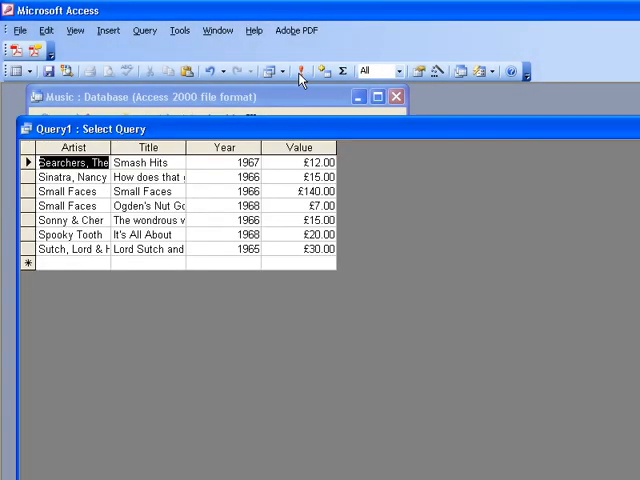